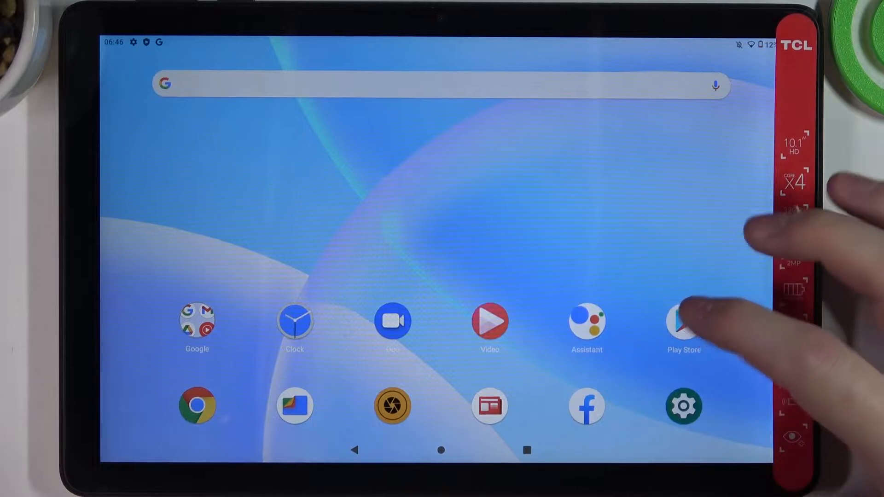
Launch the Google Play Store from the home screen.
{"action": "left_click", "coordinate": [682, 321]}
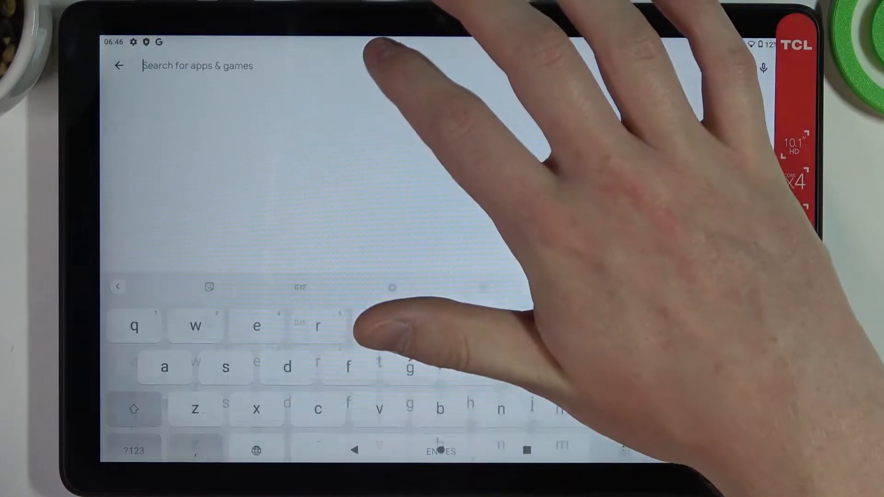
Search Play for 'call of duty', then return to the store home.
{"action": "type", "text": "call of d"}
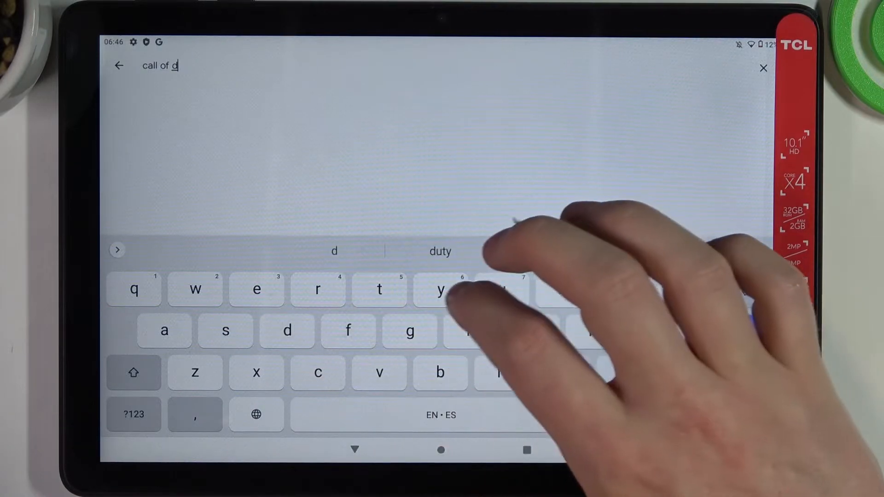
{"action": "left_click", "coordinate": [440, 251]}
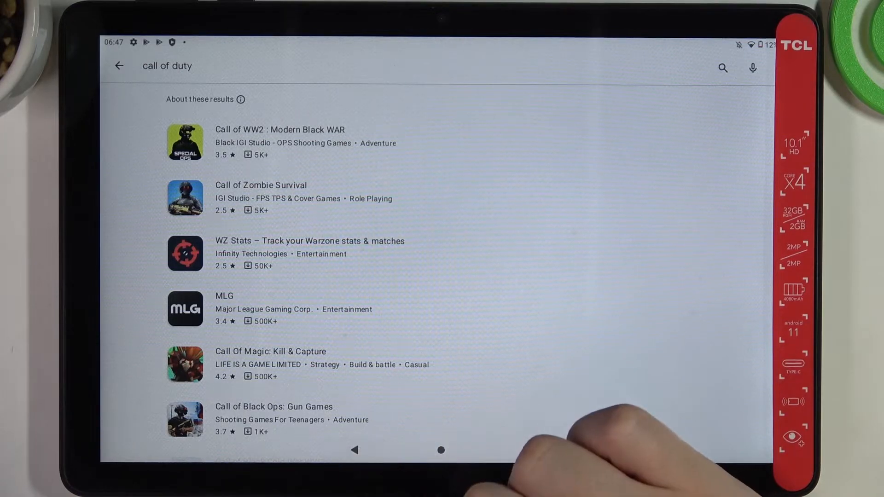
{"action": "left_click", "coordinate": [119, 66]}
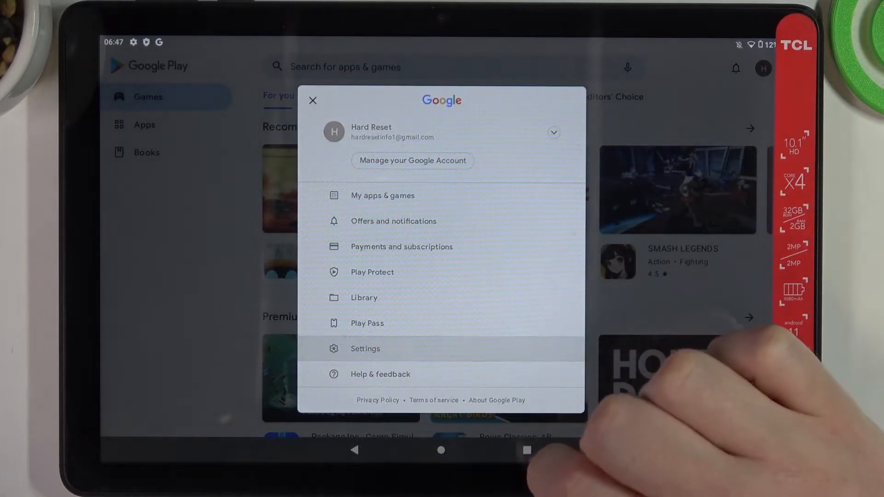
Go to Play Store settings and reach the PIN-protected Parental controls page.
{"action": "left_click", "coordinate": [365, 348]}
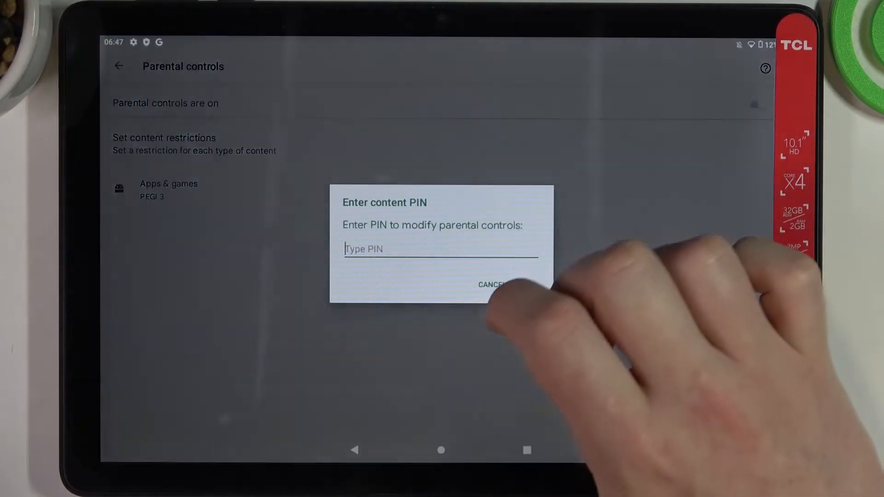
Enter the content PIN, choose a less restrictive age rating, and acknowledge the notice.
{"action": "left_click", "coordinate": [439, 248]}
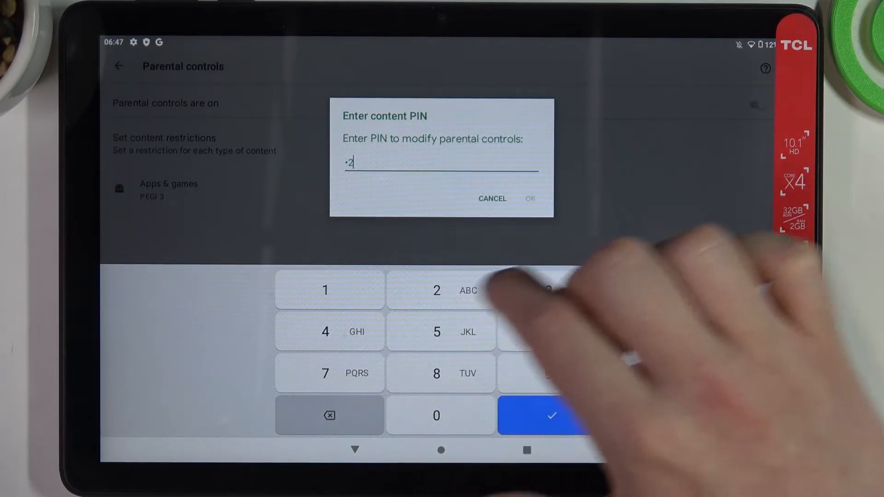
{"action": "left_click", "coordinate": [325, 331]}
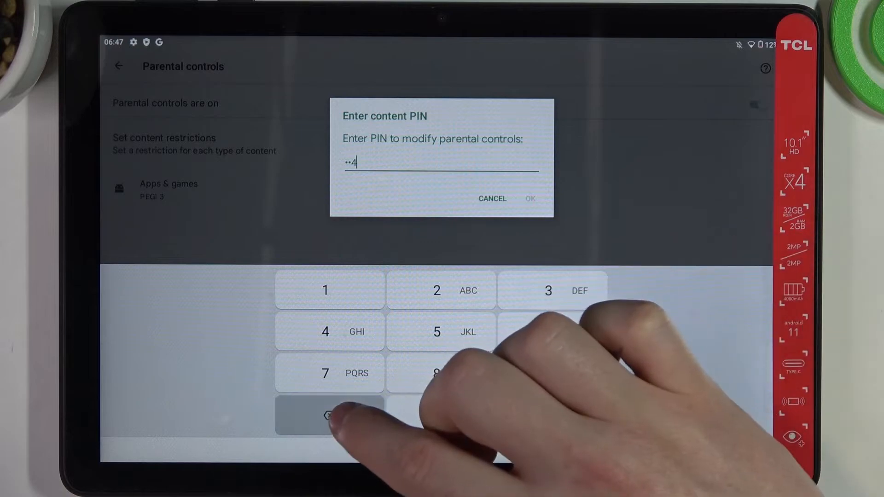
{"action": "left_click", "coordinate": [548, 290]}
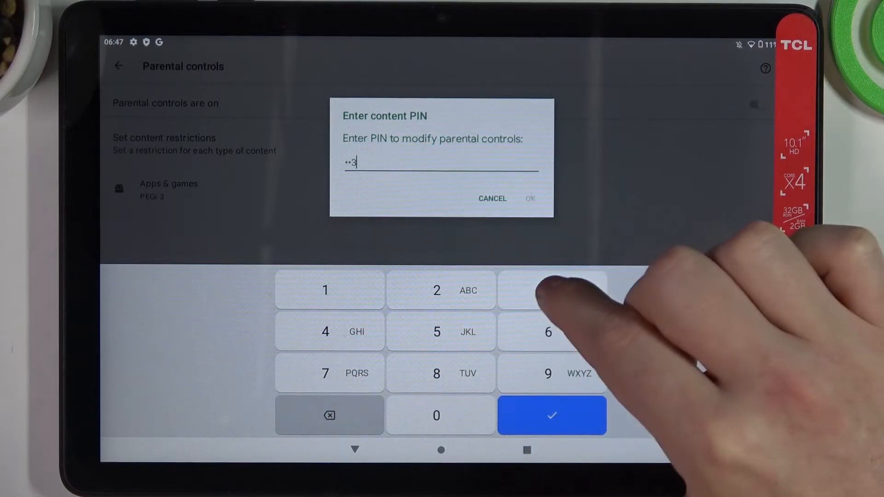
{"action": "left_click", "coordinate": [551, 415]}
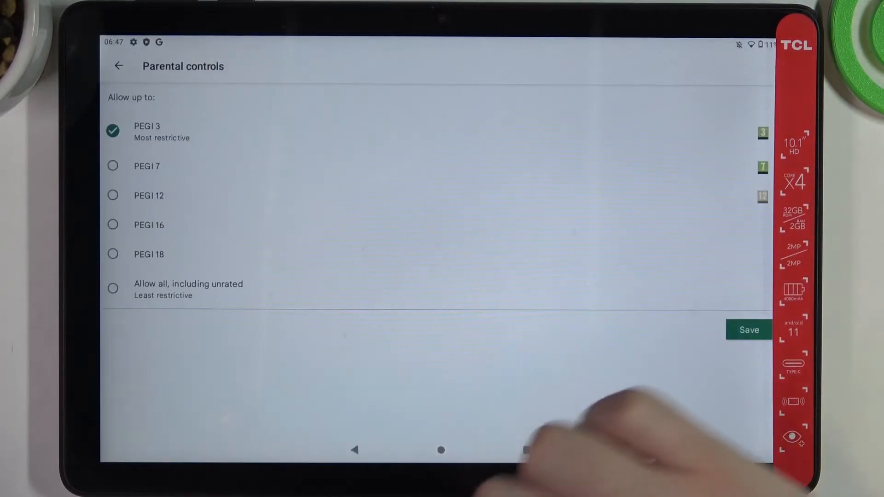
{"action": "left_click", "coordinate": [748, 330]}
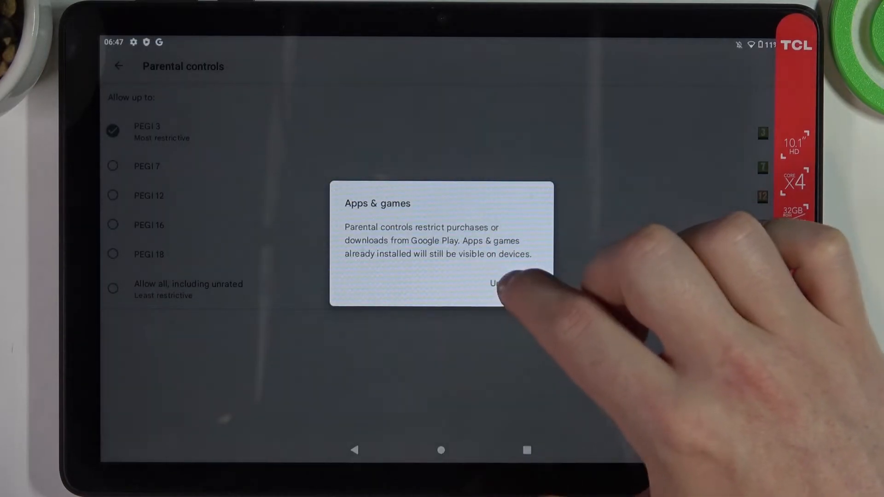
{"action": "left_click", "coordinate": [502, 283]}
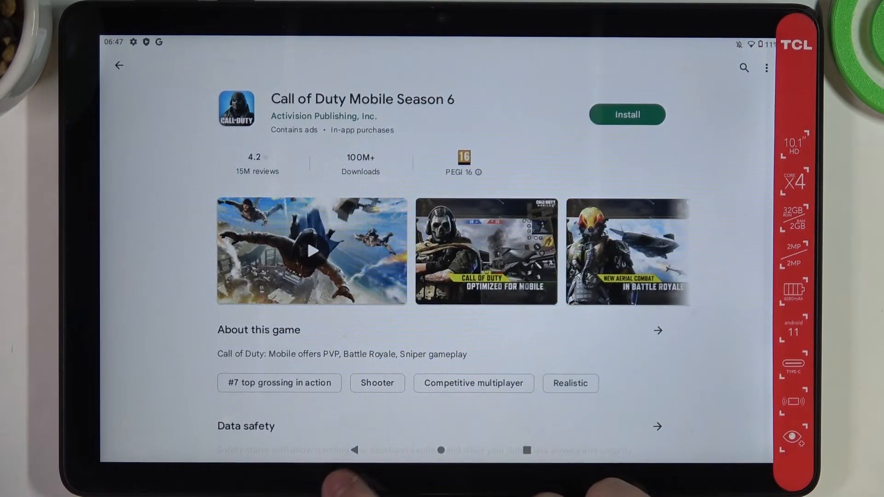
Return to the 'call of duty' results showing installable Call of Duty Mobile.
{"action": "left_click", "coordinate": [118, 65]}
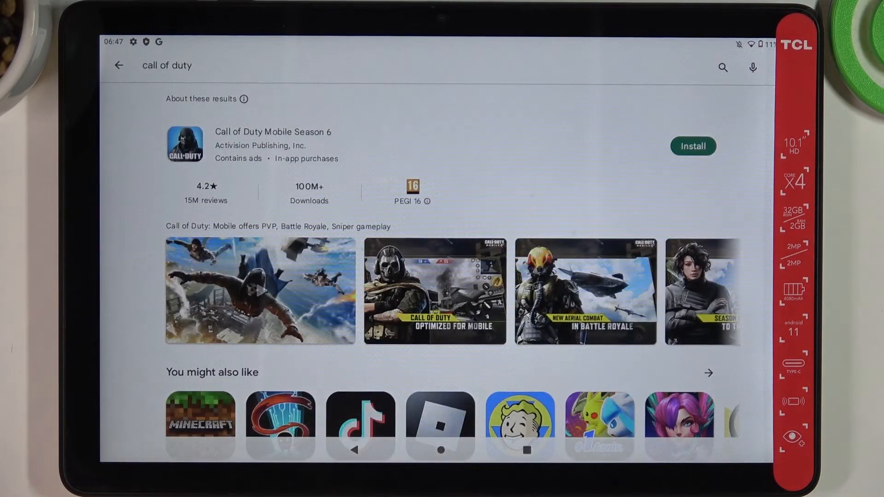